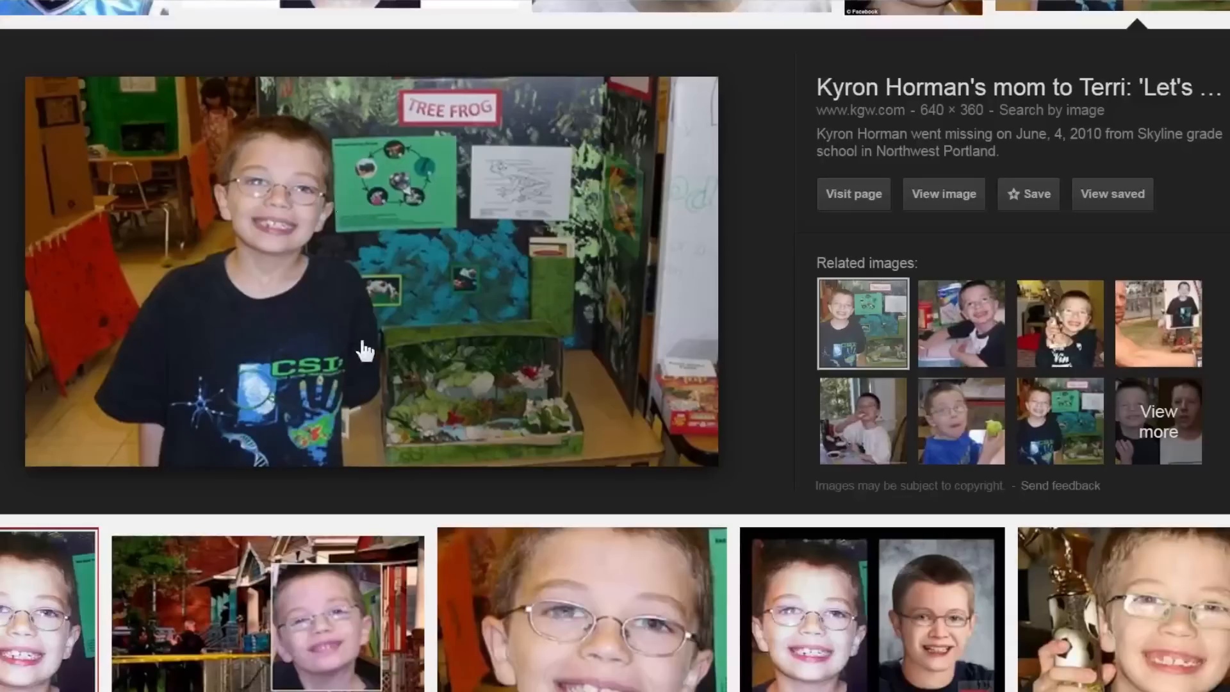
{"action": "mouse_move", "coordinate": [358, 270]}
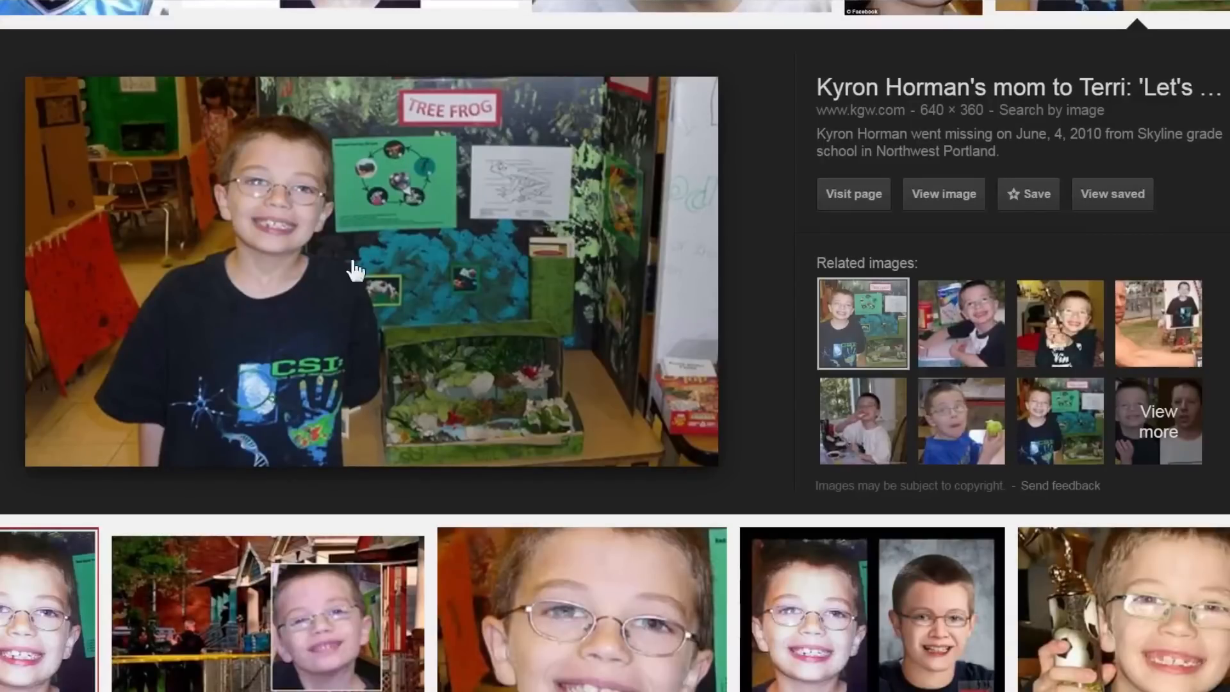
{"action": "mouse_move", "coordinate": [200, 263]}
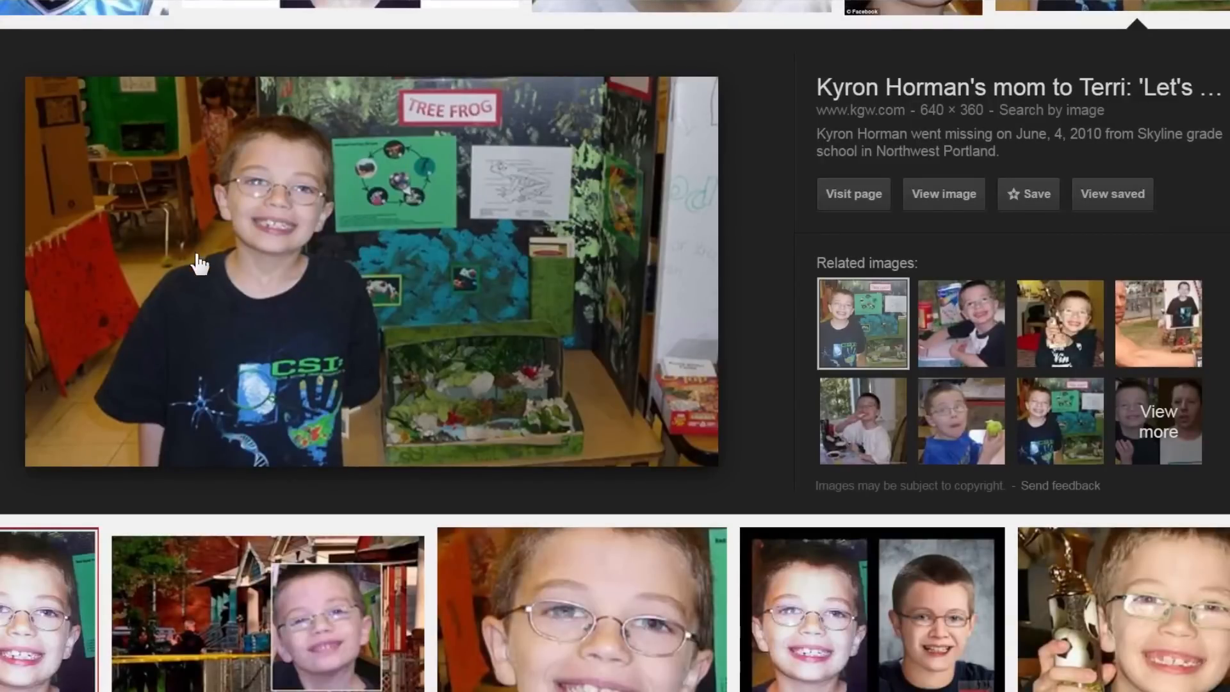